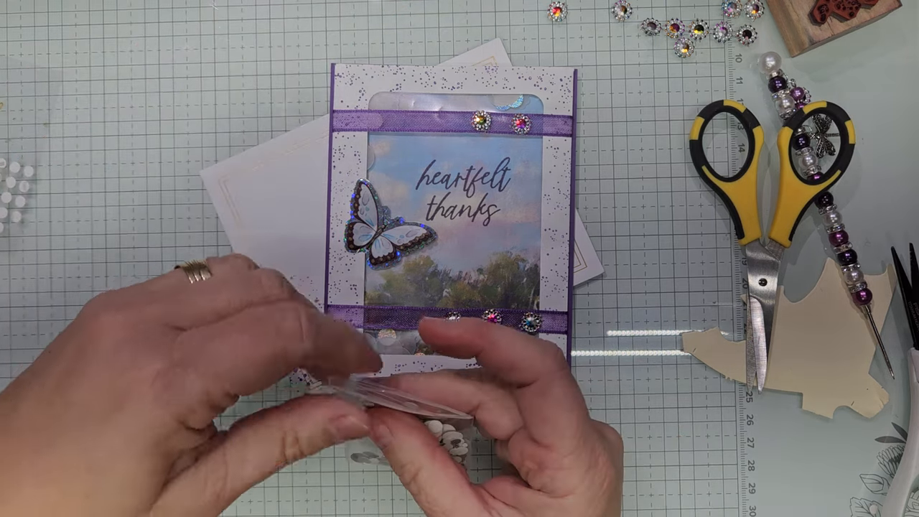
pyautogui.moveTo(446, 388)
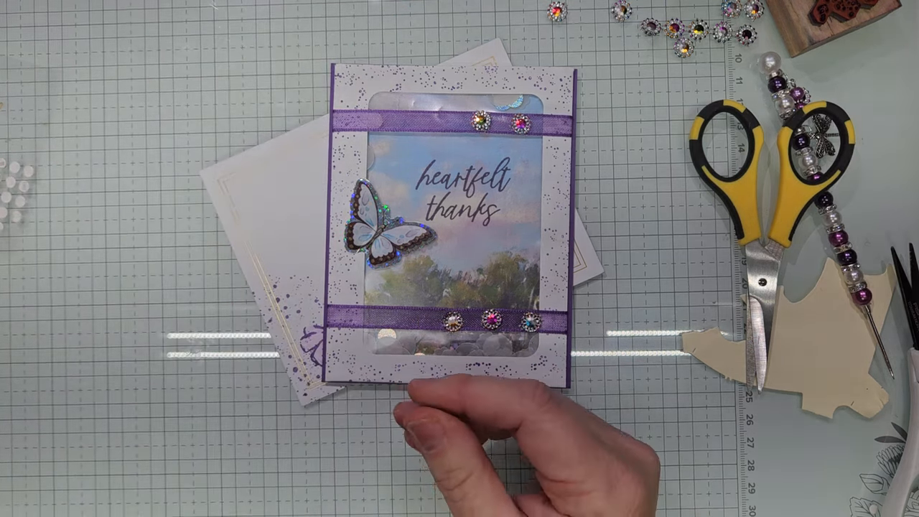